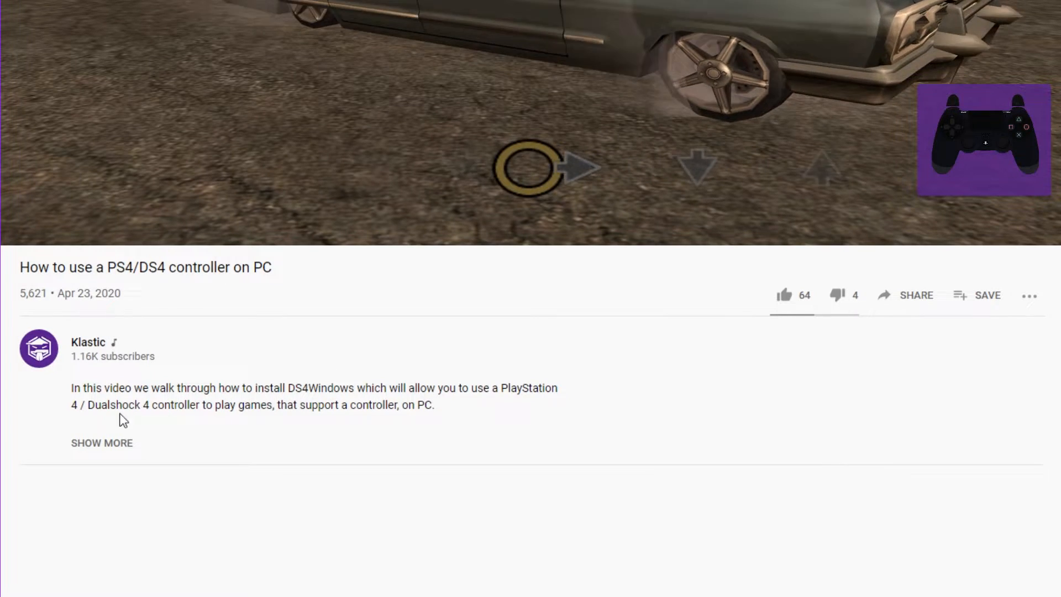
Follow the DS4Windows GitHub link from the YouTube video's description.
left_click(102, 442)
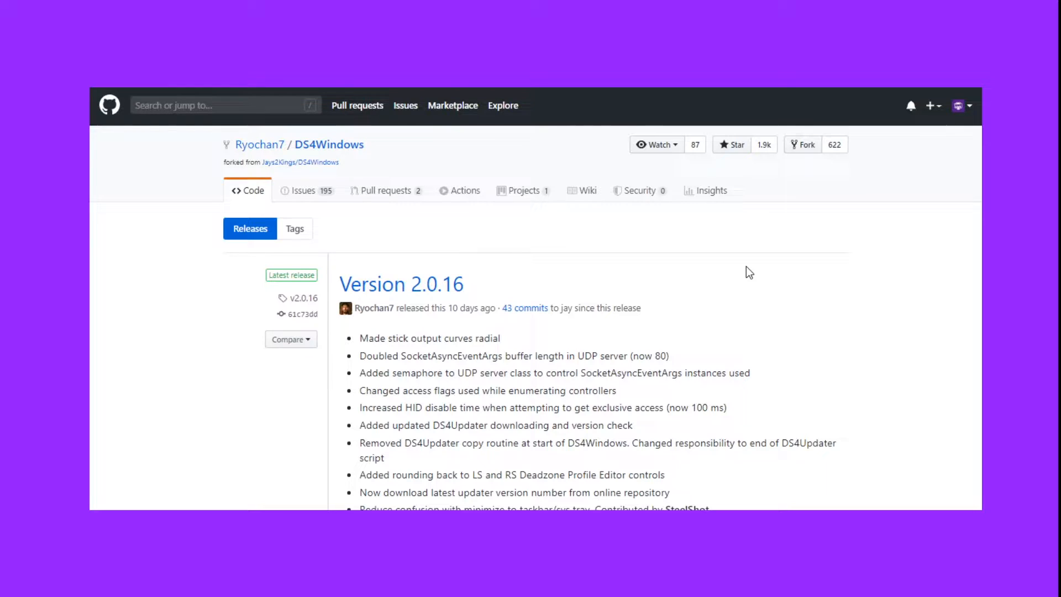
Download DS4Windows_2.0.16_x64.zip from the version 2.0.16 release assets.
scroll("down", 3)
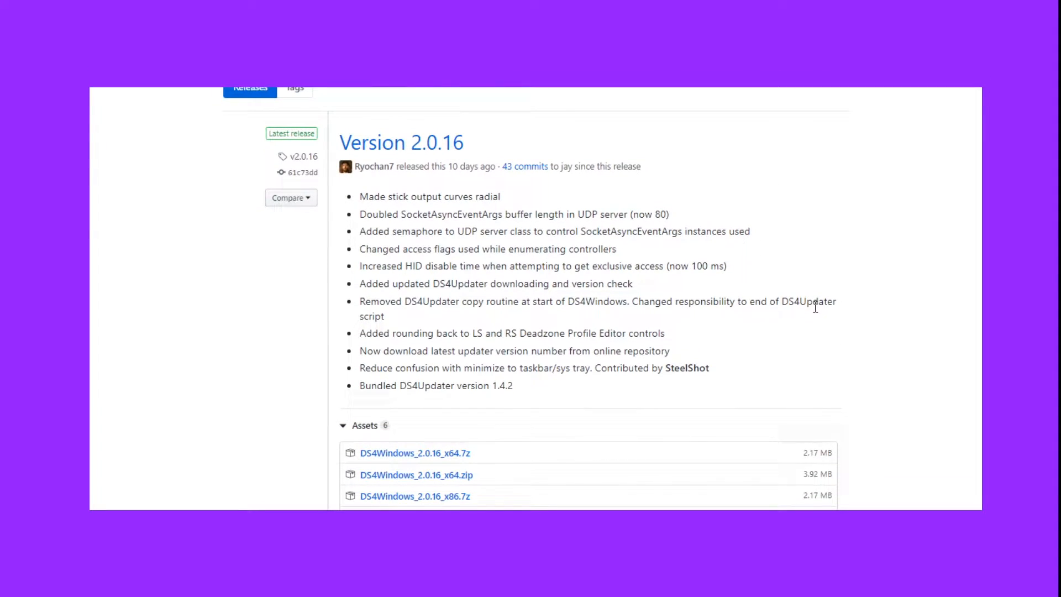
scroll("down", 3)
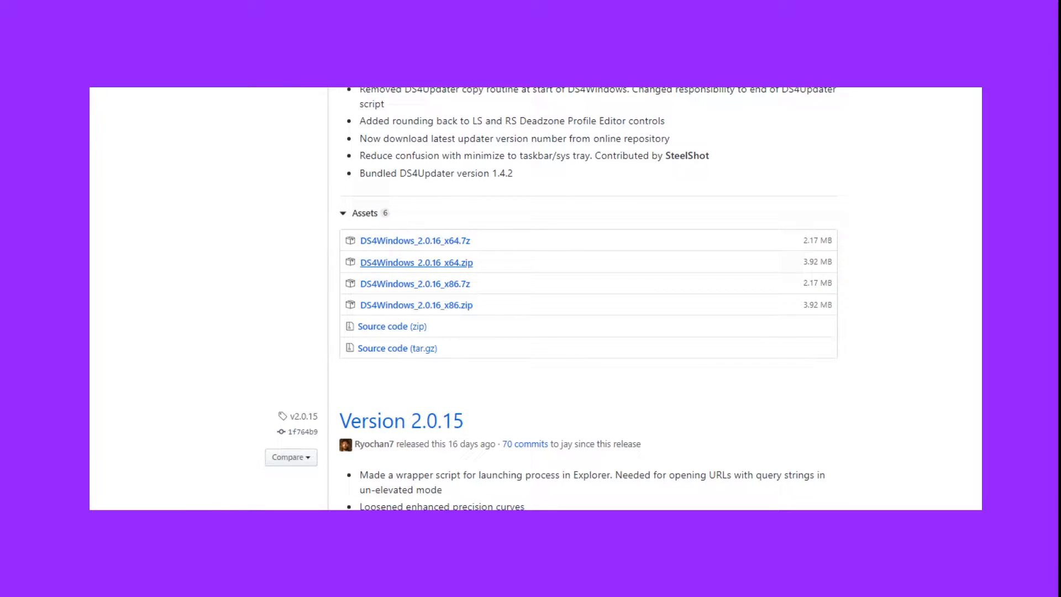
left_click(415, 263)
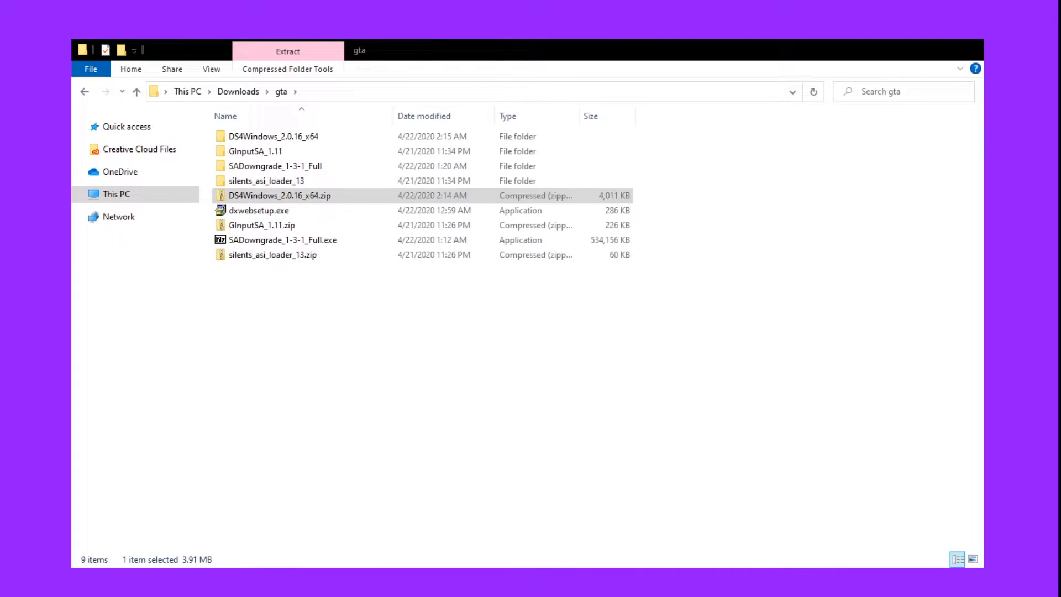
Navigate into the extracted DS4Windows_2.0.16_x64 folder and then its DS4Windows subfolder in Downloads.
left_click(266, 180)
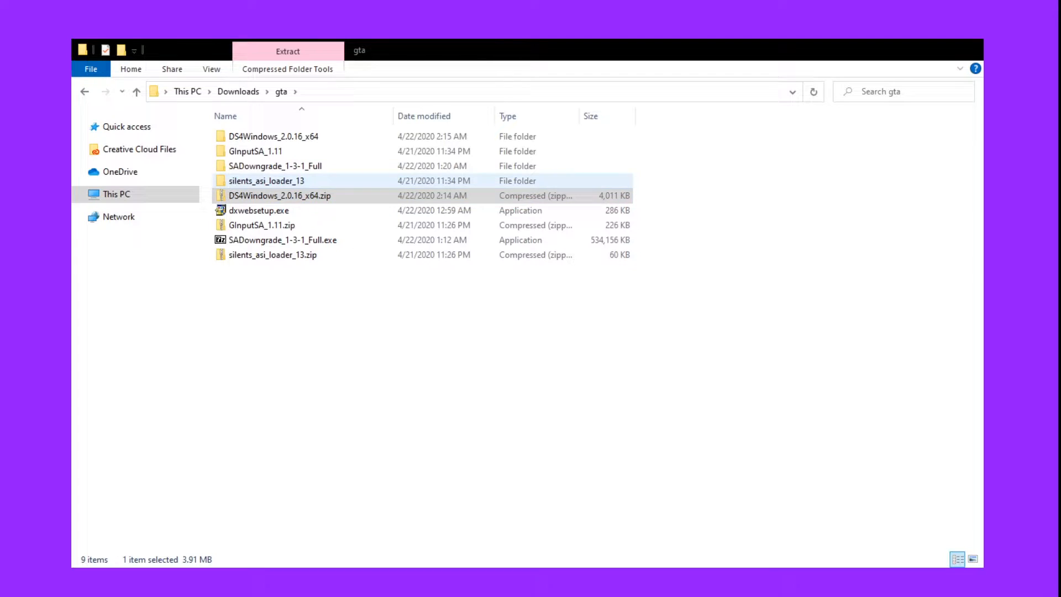
double_click(273, 136)
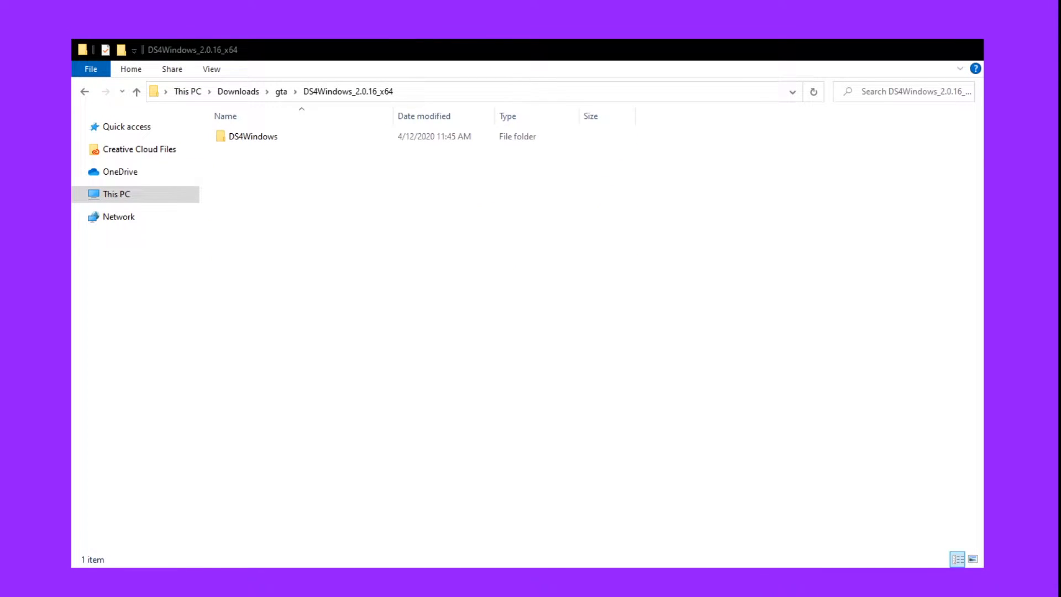
left_click(252, 136)
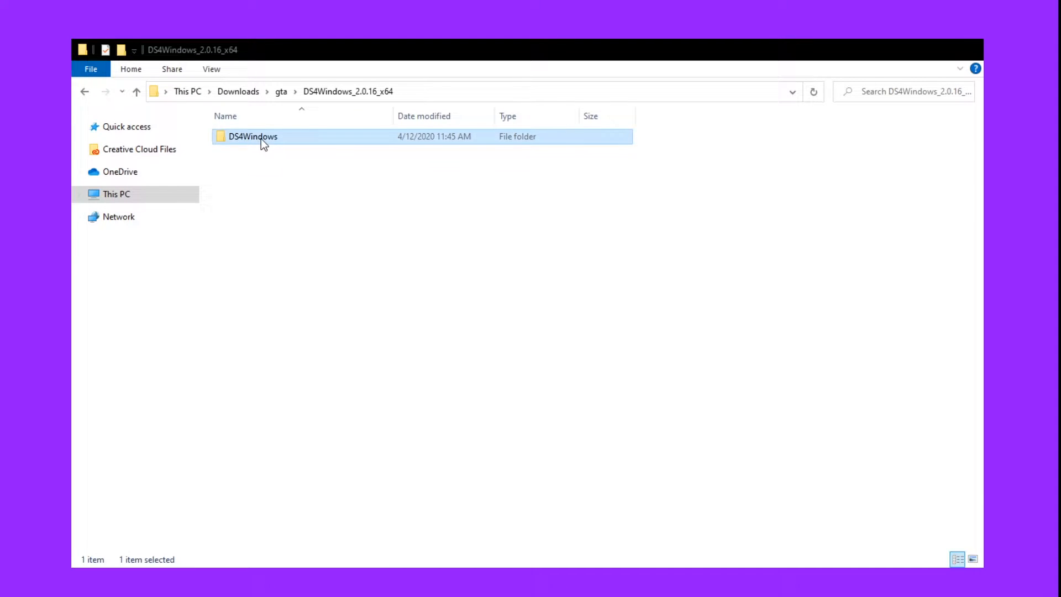
double_click(252, 136)
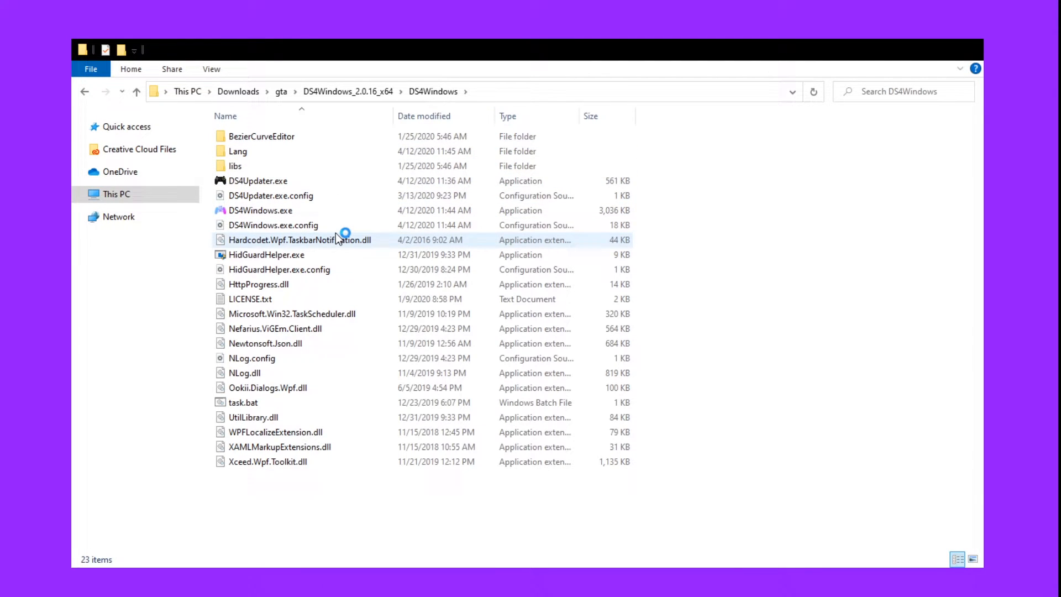
Run DS4Updater.exe, launch DS4Windows, store profiles in AppData, install the driver and finish setup.
left_click(259, 181)
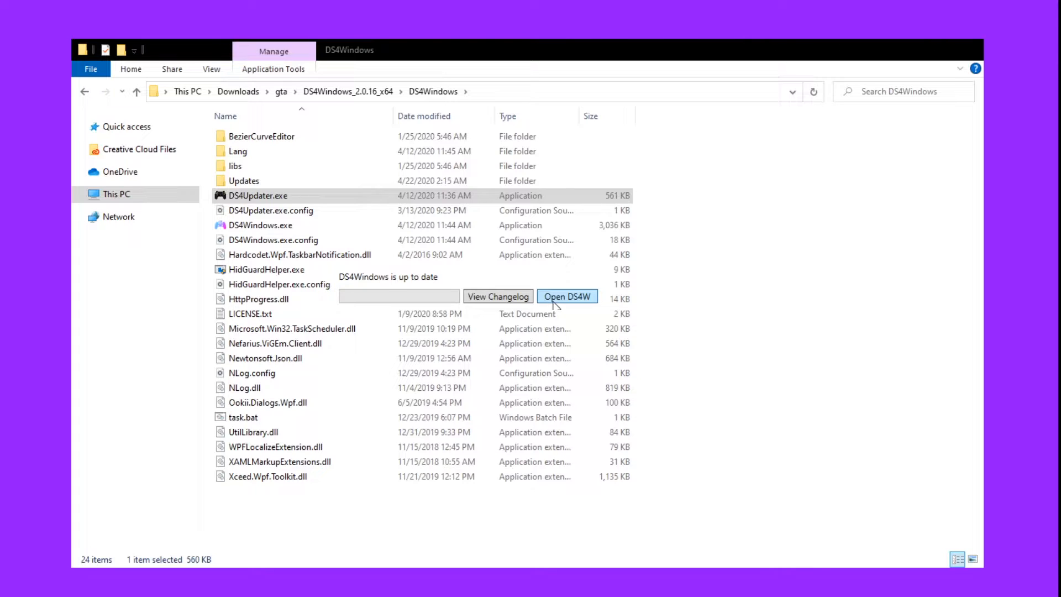
left_click(567, 296)
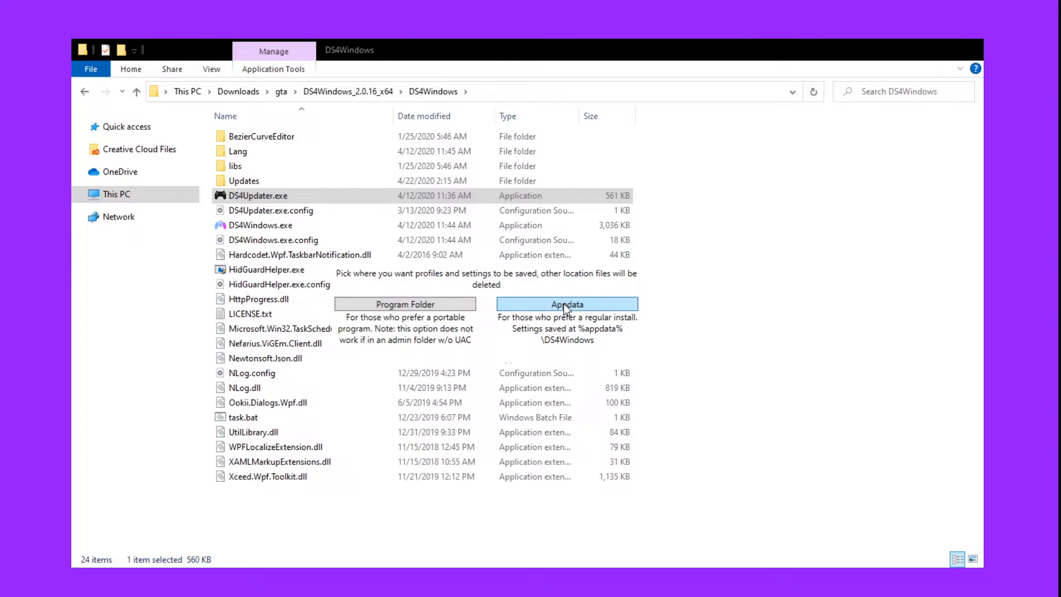
left_click(567, 304)
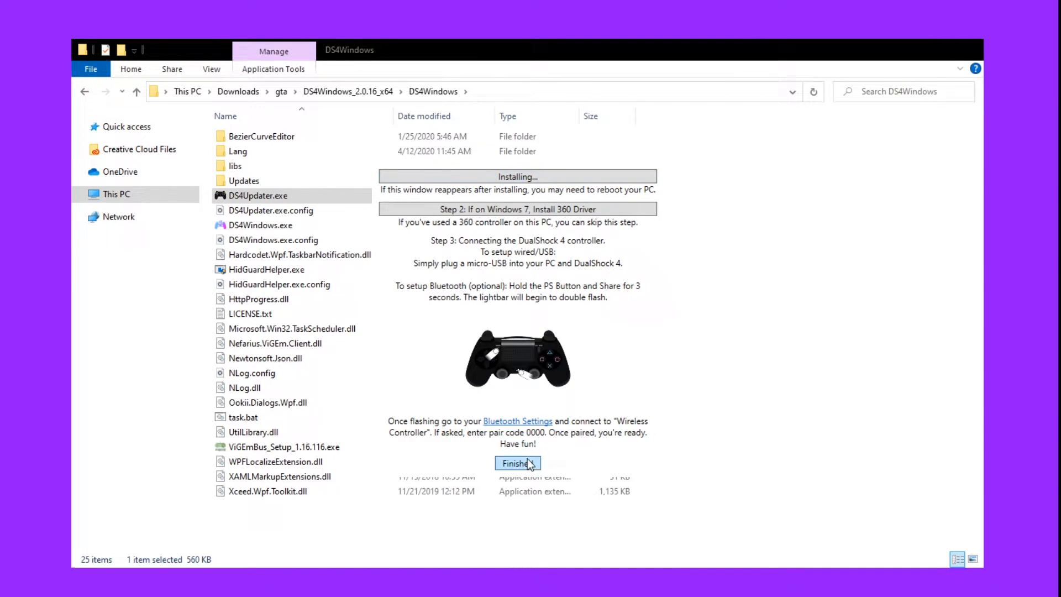
left_click(516, 463)
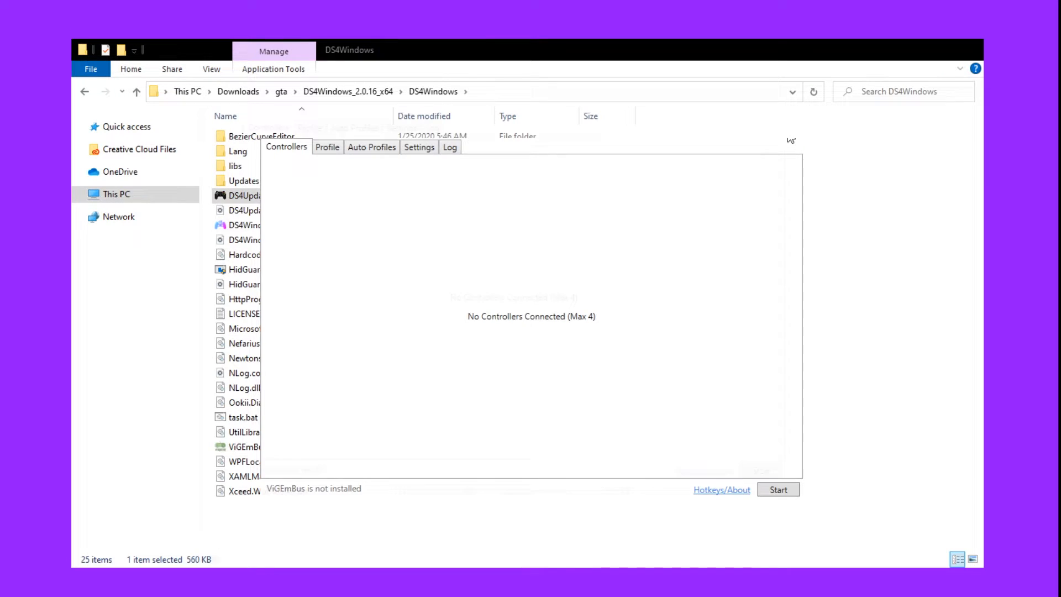
Start the DS4Windows controller service from the main window.
left_click(777, 489)
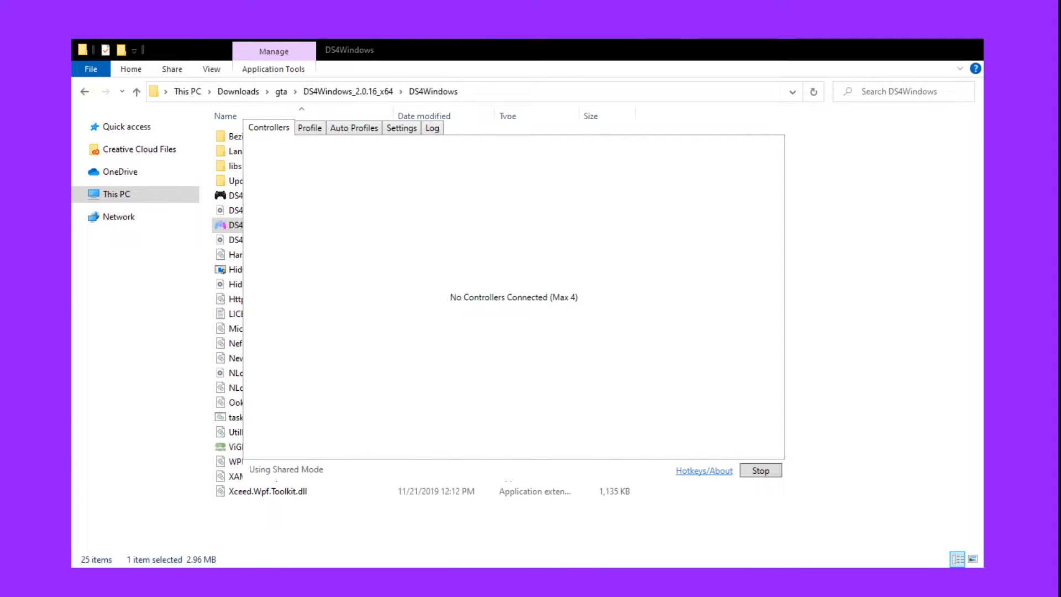
mouse_move(526, 331)
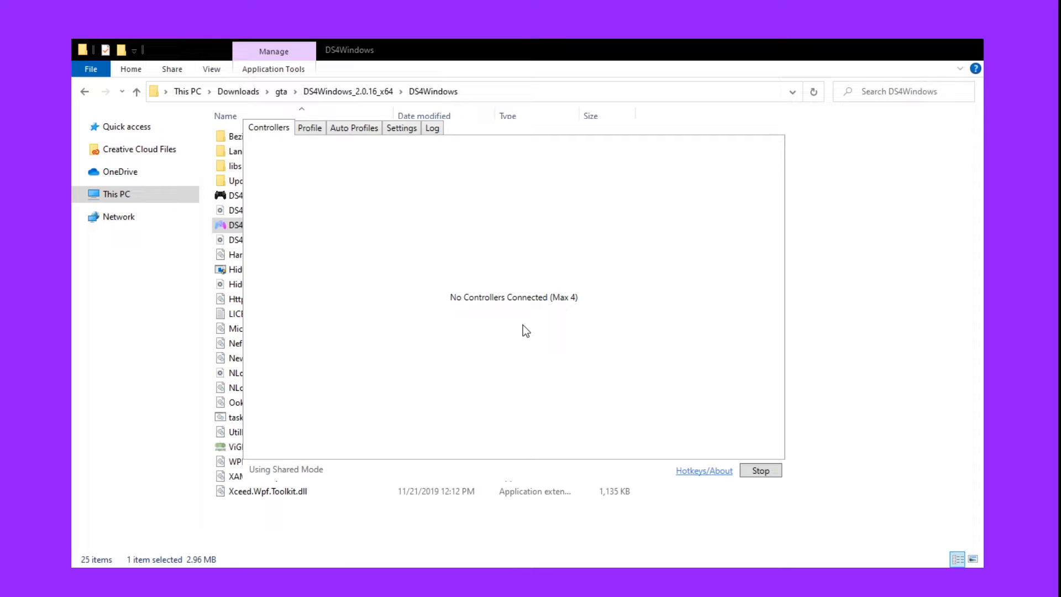